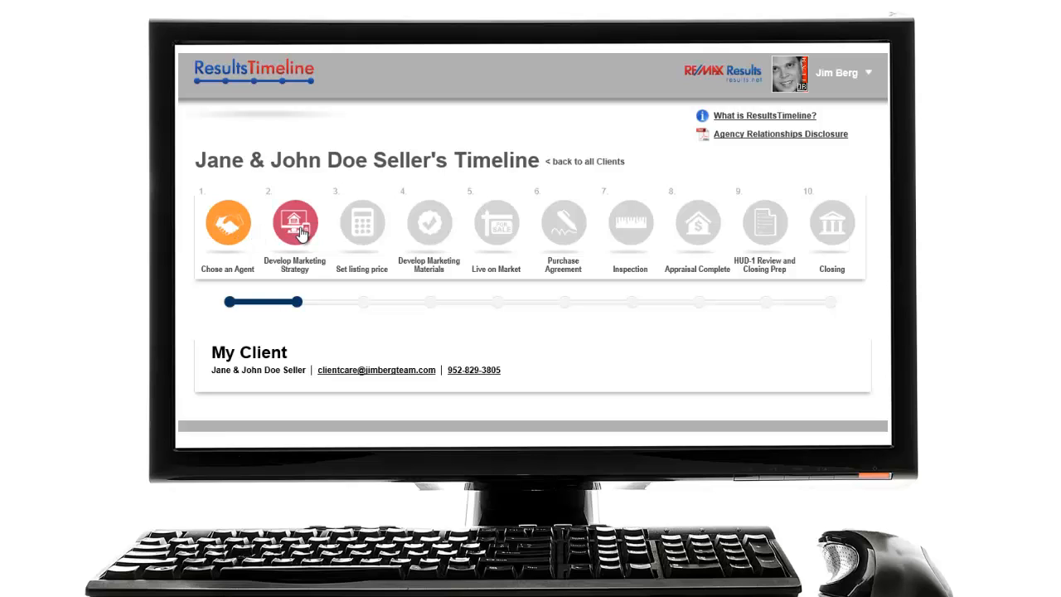
{"action": "mouse_move", "coordinate": [361, 224]}
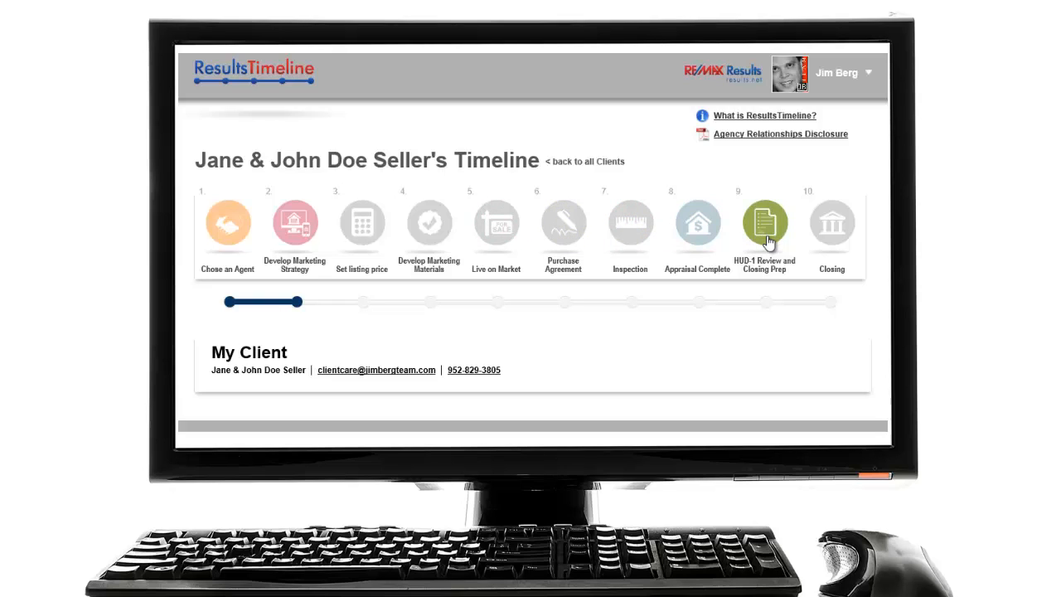
{"action": "mouse_move", "coordinate": [831, 223]}
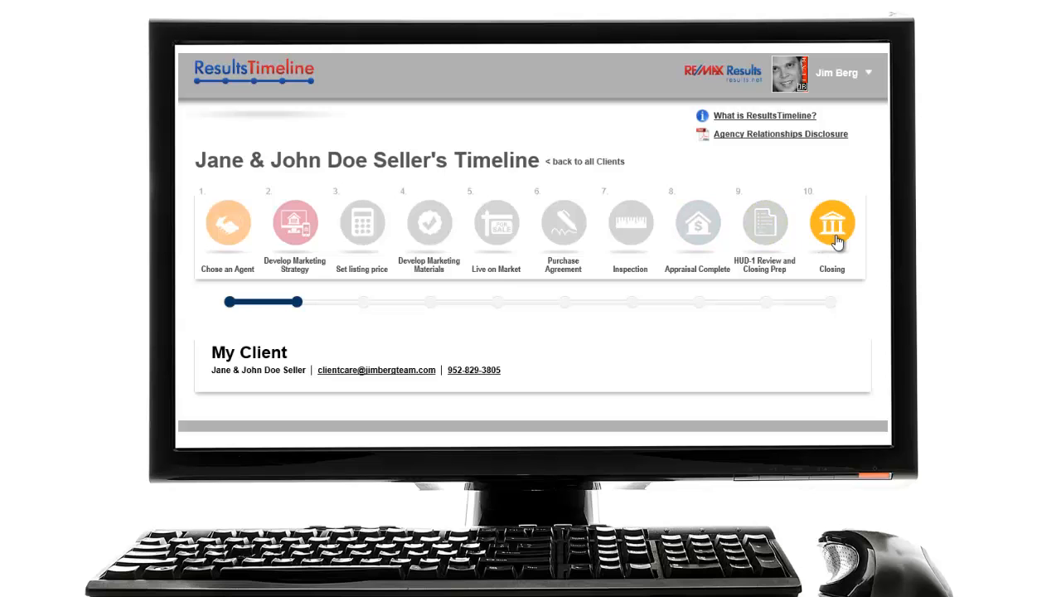
{"action": "mouse_move", "coordinate": [838, 242]}
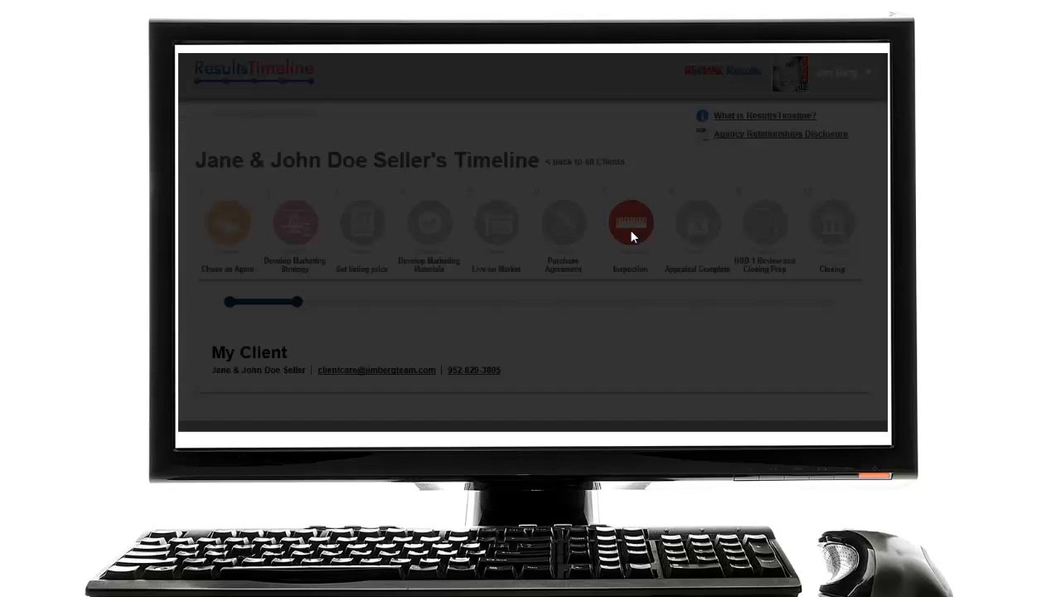
Step: Select the Step 7 Inspection icon to show its home-inspection overview dialog
{"action": "left_click", "coordinate": [630, 222]}
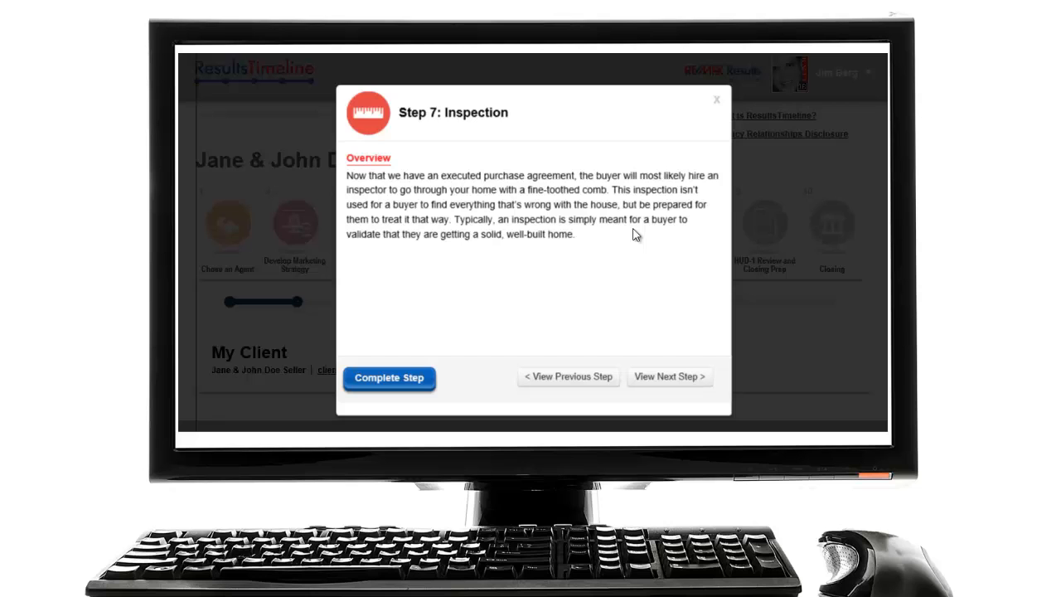
{"action": "mouse_move", "coordinate": [681, 191]}
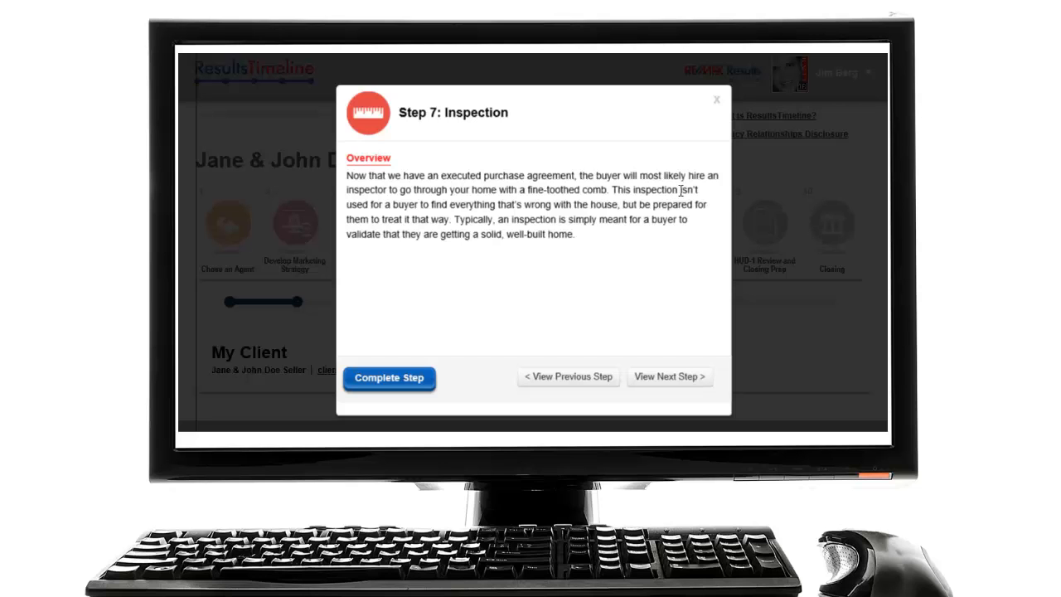